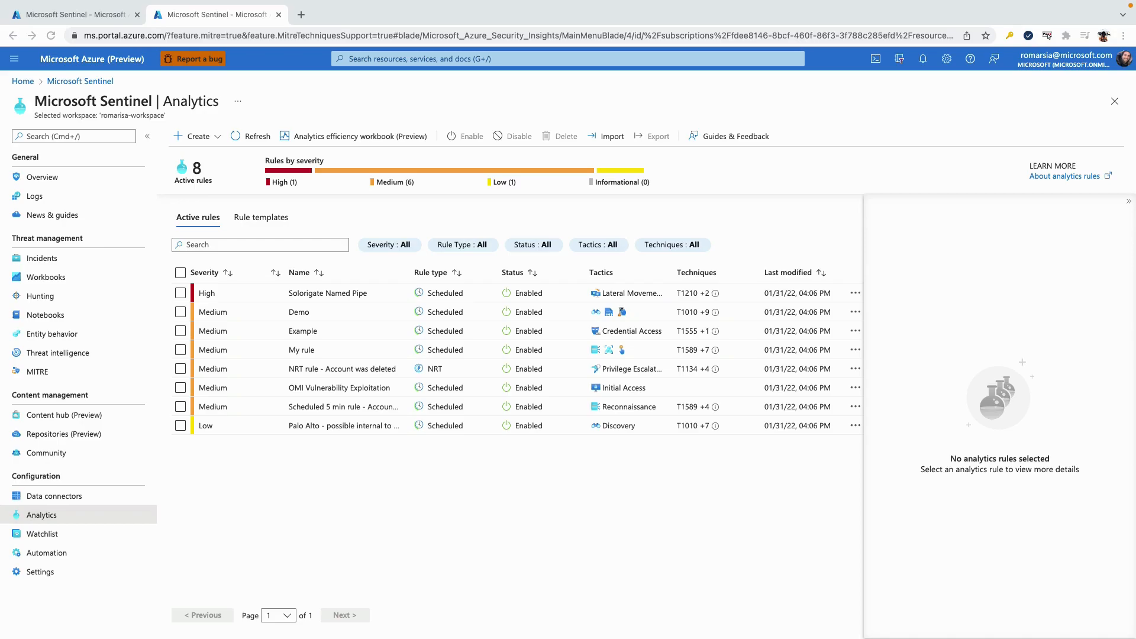
{"action": "mouse_move", "coordinate": [304, 234]}
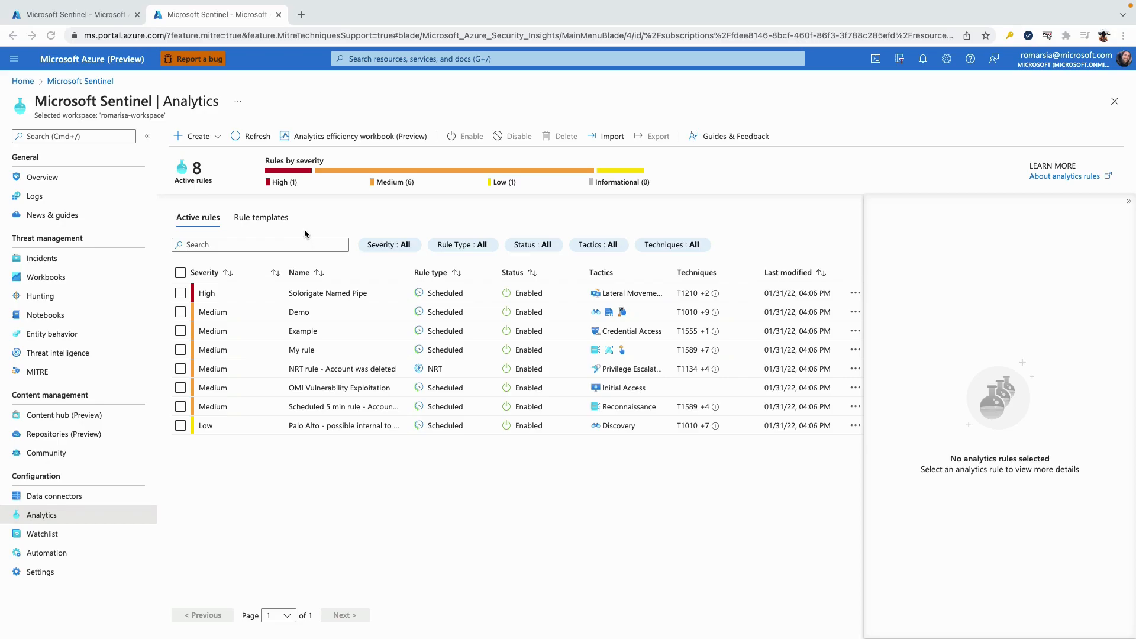
{"action": "mouse_move", "coordinate": [187, 297]}
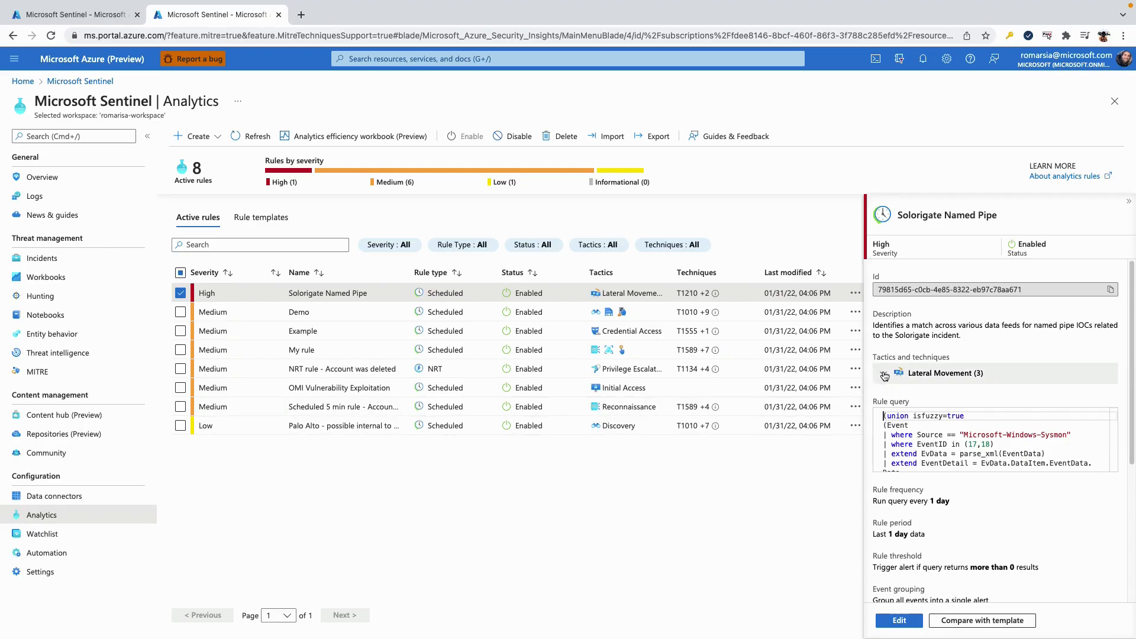
Expand Lateral Movement to list techniques T1210, T1534 and T1570 for the Solorigate rule
{"action": "left_click", "coordinate": [885, 376]}
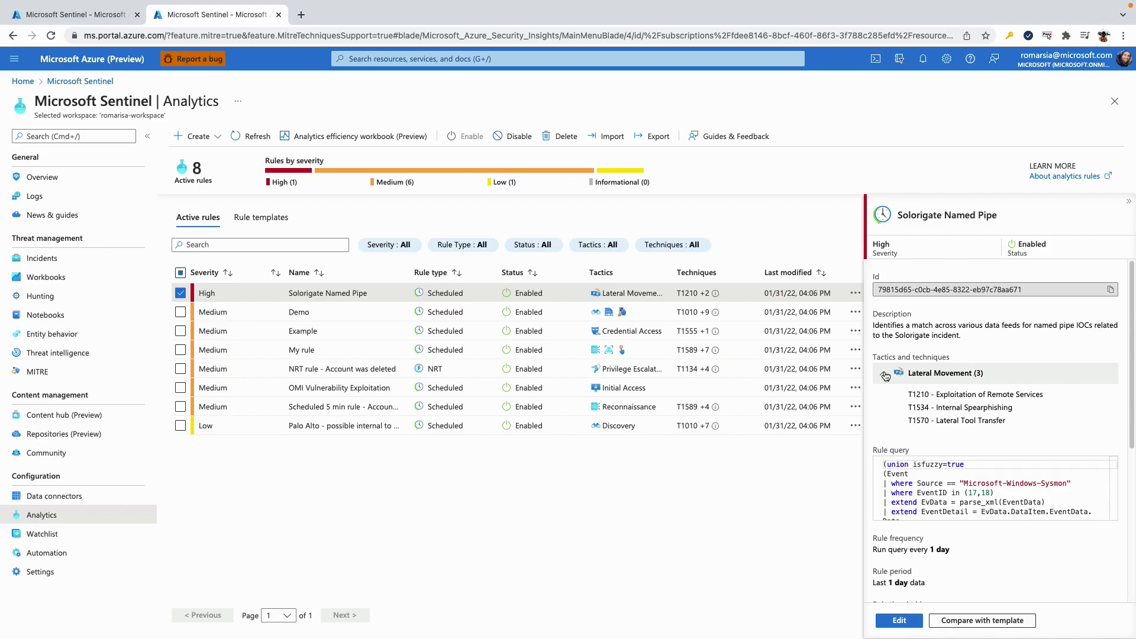
{"action": "mouse_move", "coordinate": [897, 381]}
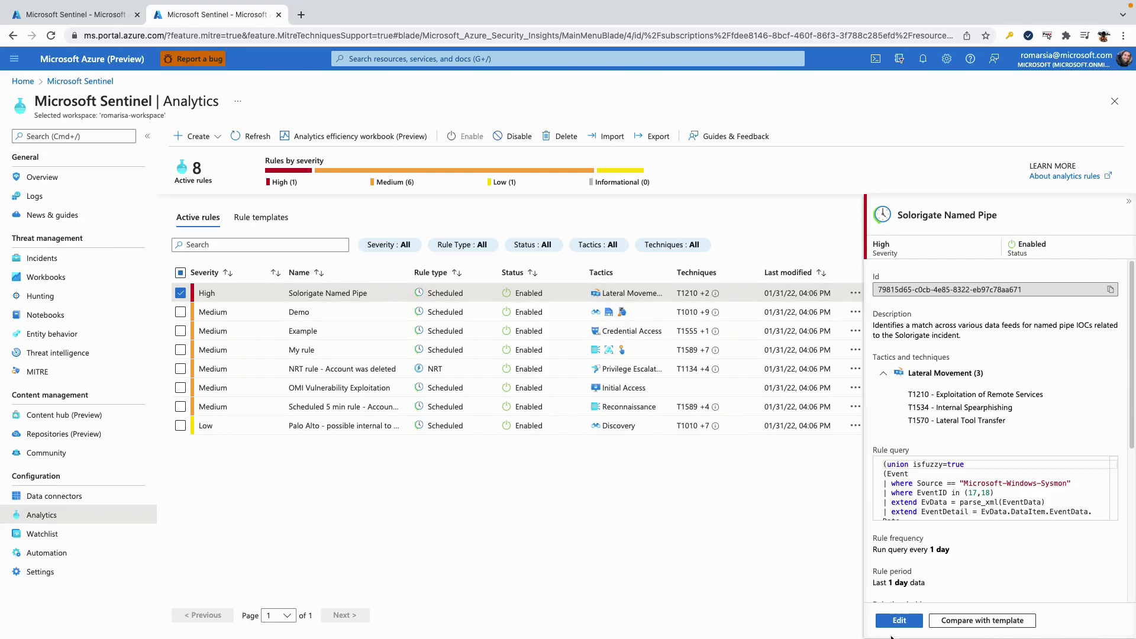
Open the rule in the edit wizard, then exit without saving changes
{"action": "left_click", "coordinate": [898, 620]}
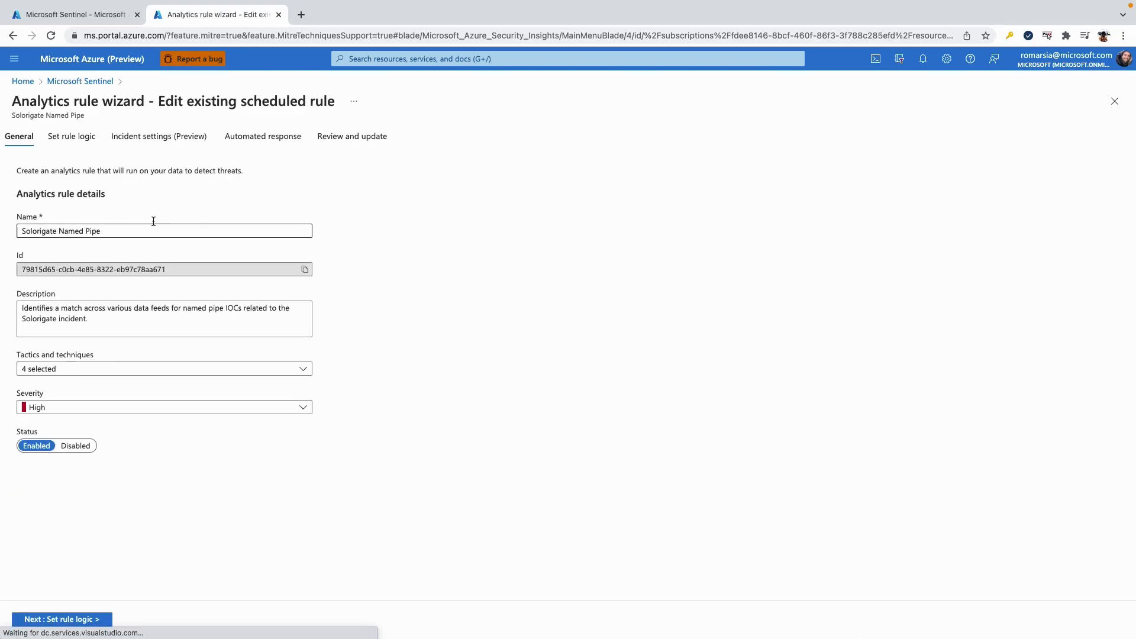
{"action": "left_click", "coordinate": [163, 369]}
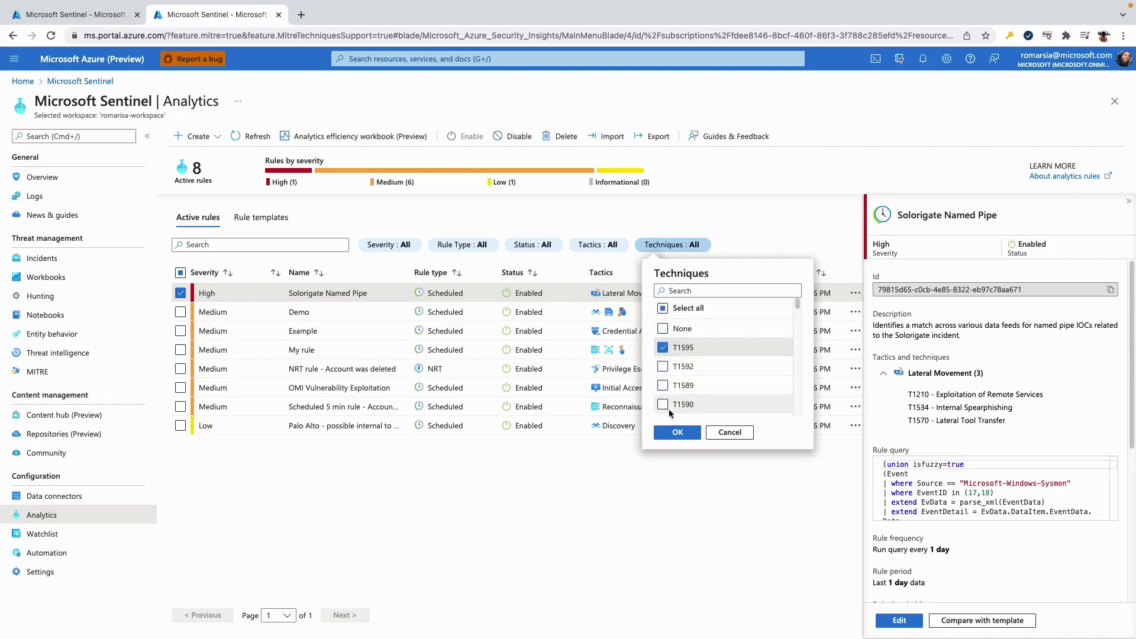
Change the Techniques filter from T1595 to Select all, listing all eight active rules
{"action": "left_click", "coordinate": [676, 432]}
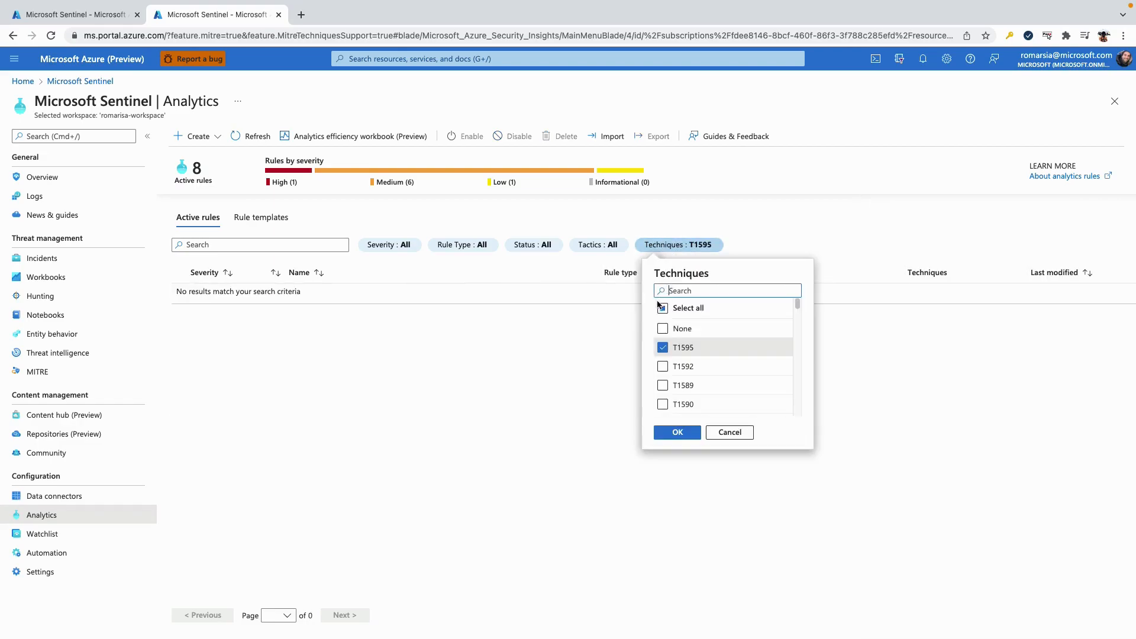
{"action": "left_click", "coordinate": [662, 307]}
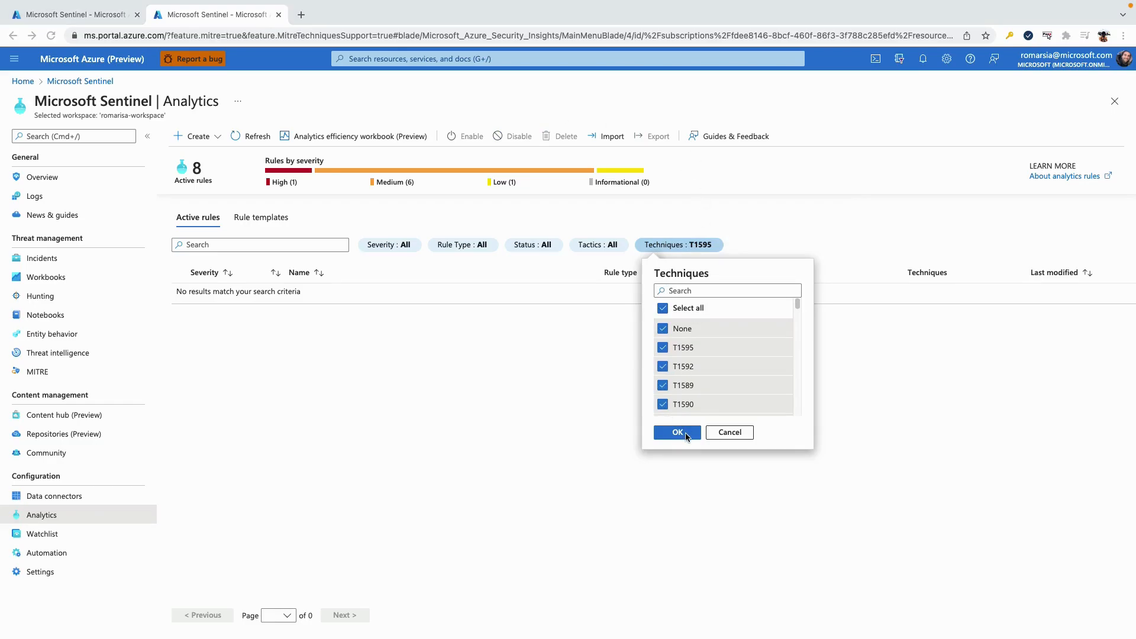
{"action": "left_click", "coordinate": [677, 431]}
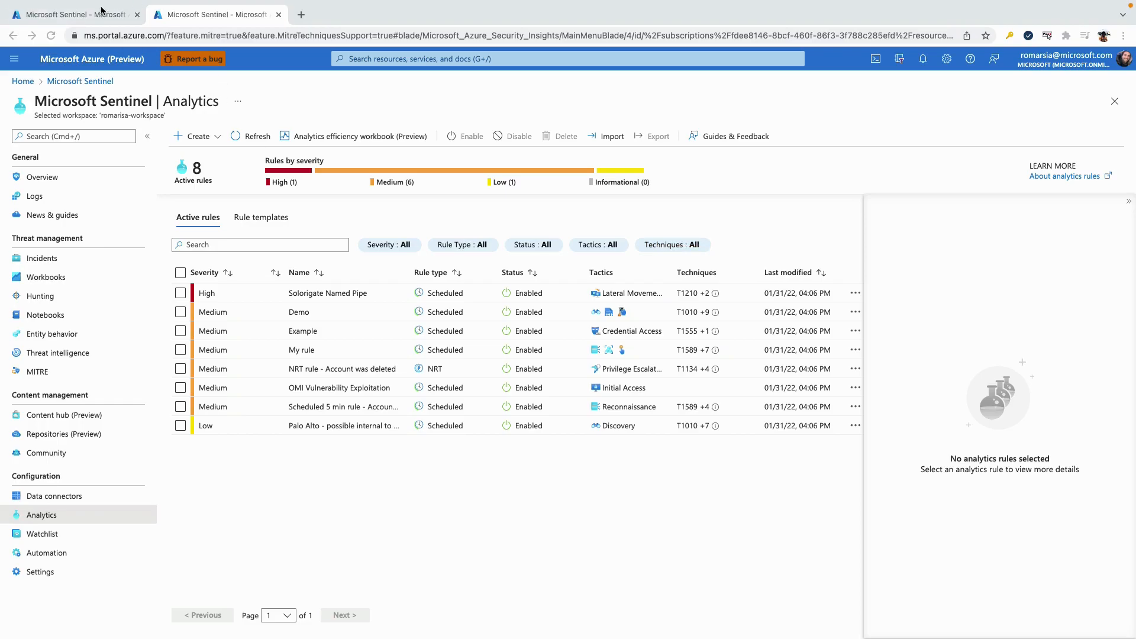
Open the MITRE matrix and view Active Scanning, Gather Victim Host and Identity Information
{"action": "left_click", "coordinate": [36, 371]}
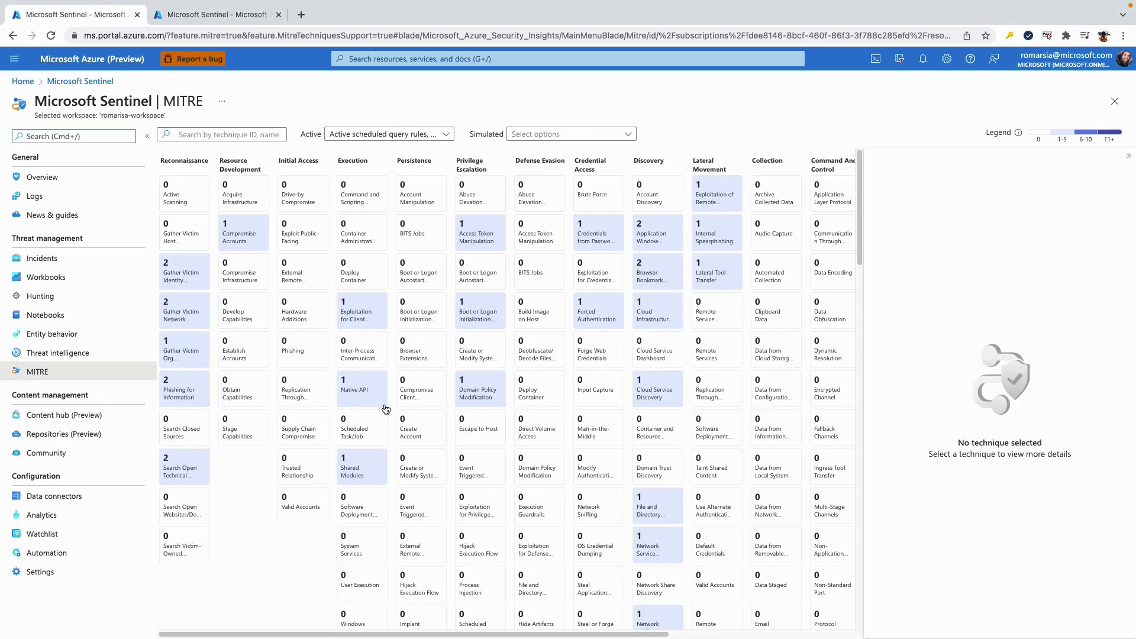
{"action": "mouse_move", "coordinate": [412, 423]}
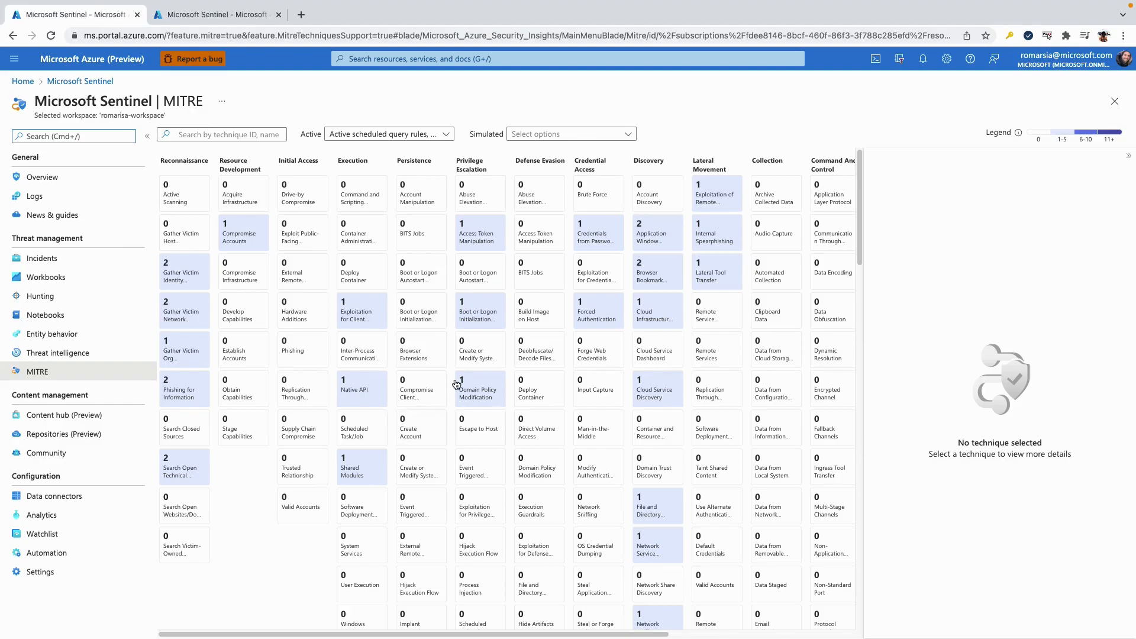
{"action": "mouse_move", "coordinate": [463, 370]}
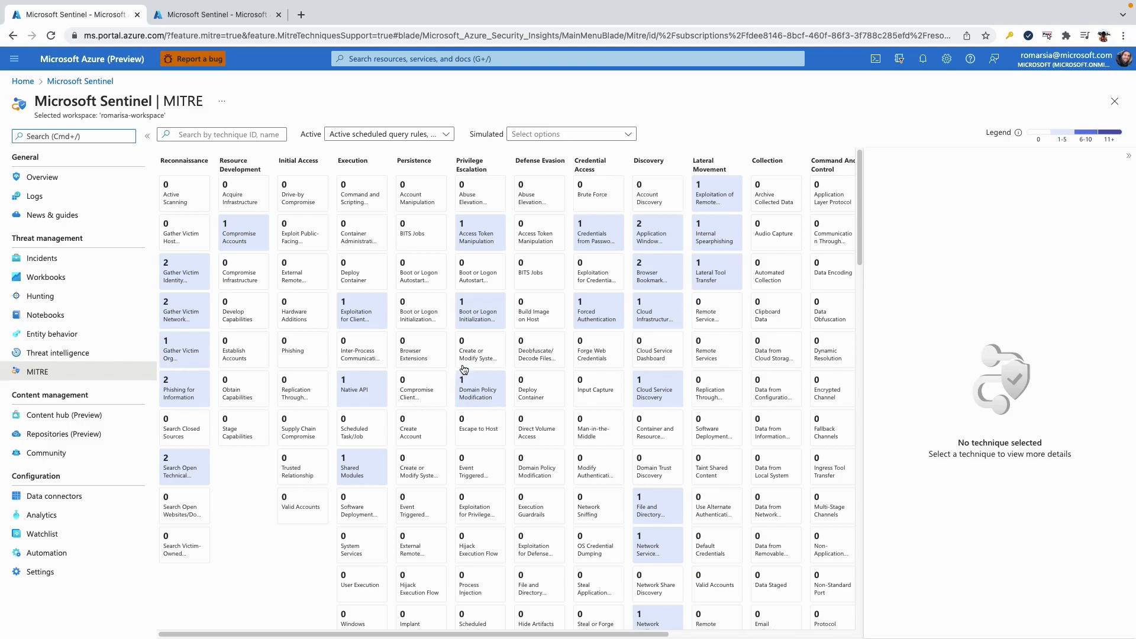
{"action": "left_click", "coordinate": [183, 193]}
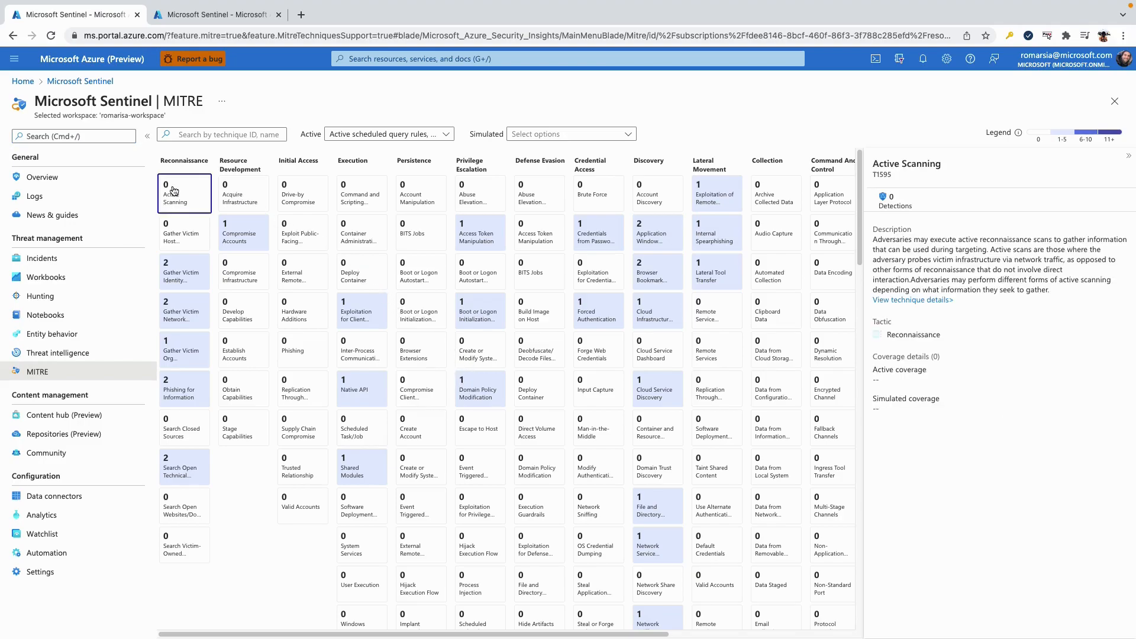
{"action": "left_click", "coordinate": [184, 231]}
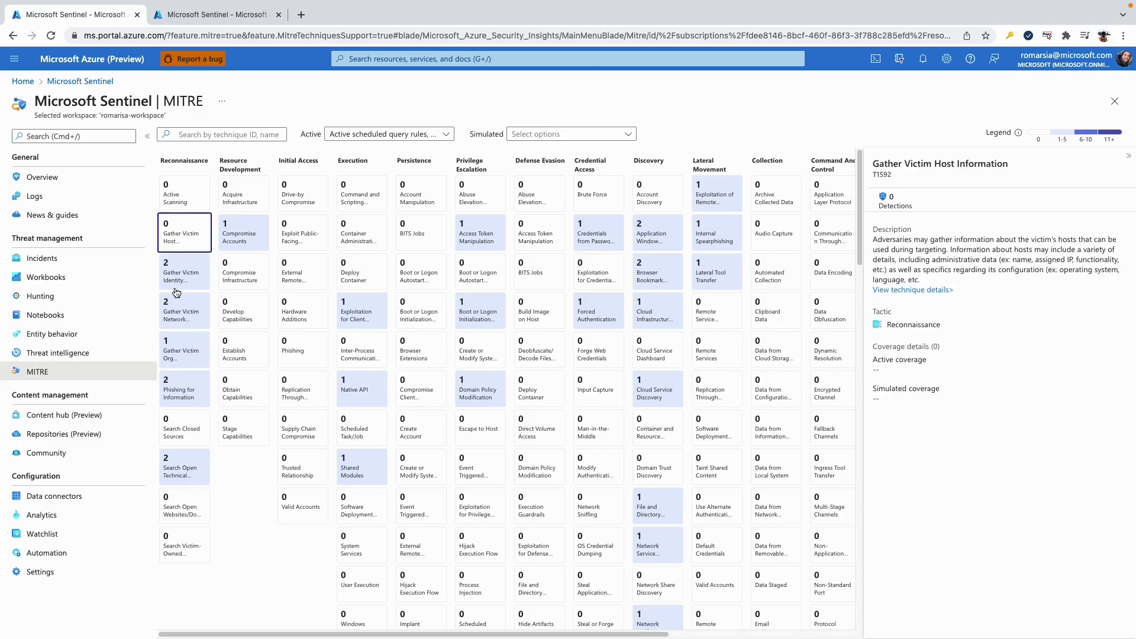
{"action": "left_click", "coordinate": [184, 272]}
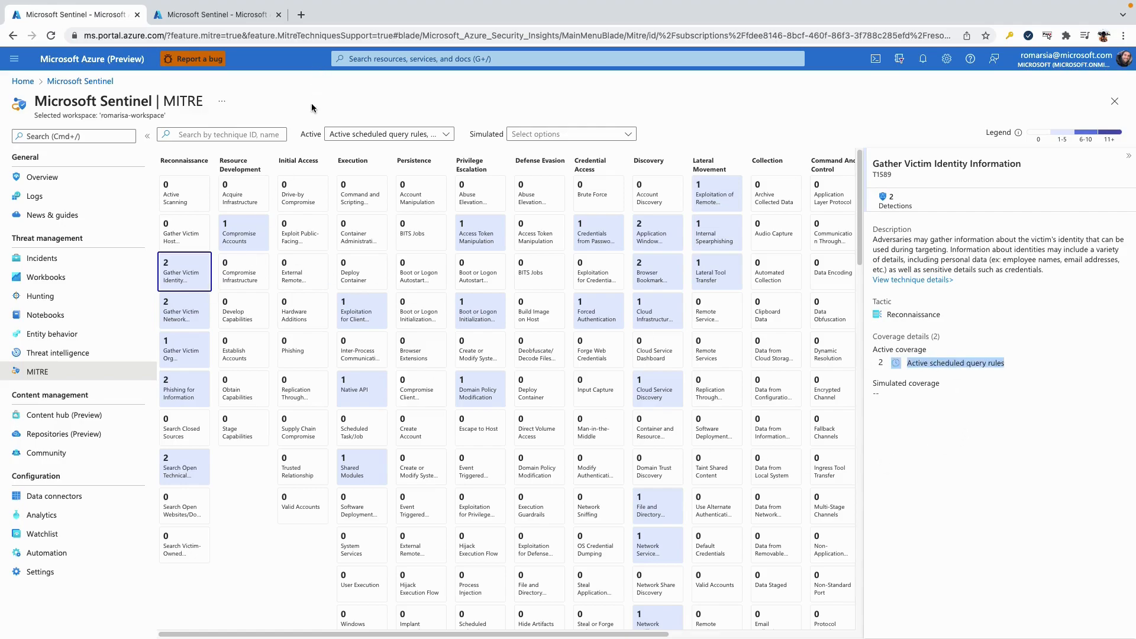
Select the Drive-by Compromise (T1189) tile under Initial Access, showing zero detections
{"action": "left_click", "coordinate": [302, 193]}
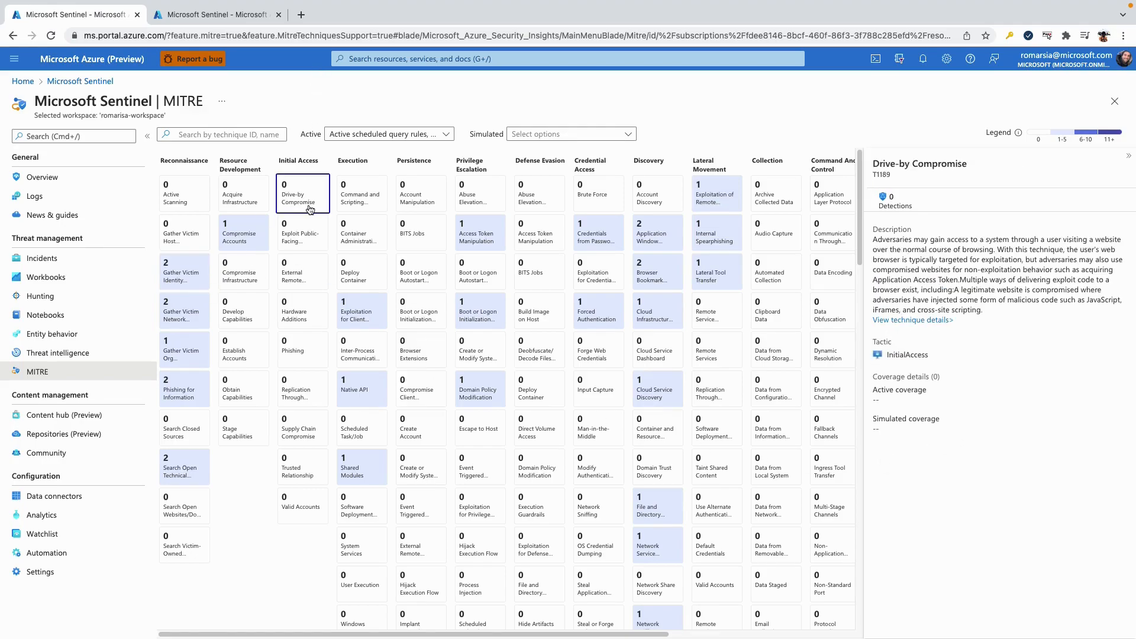
{"action": "mouse_move", "coordinate": [293, 188]}
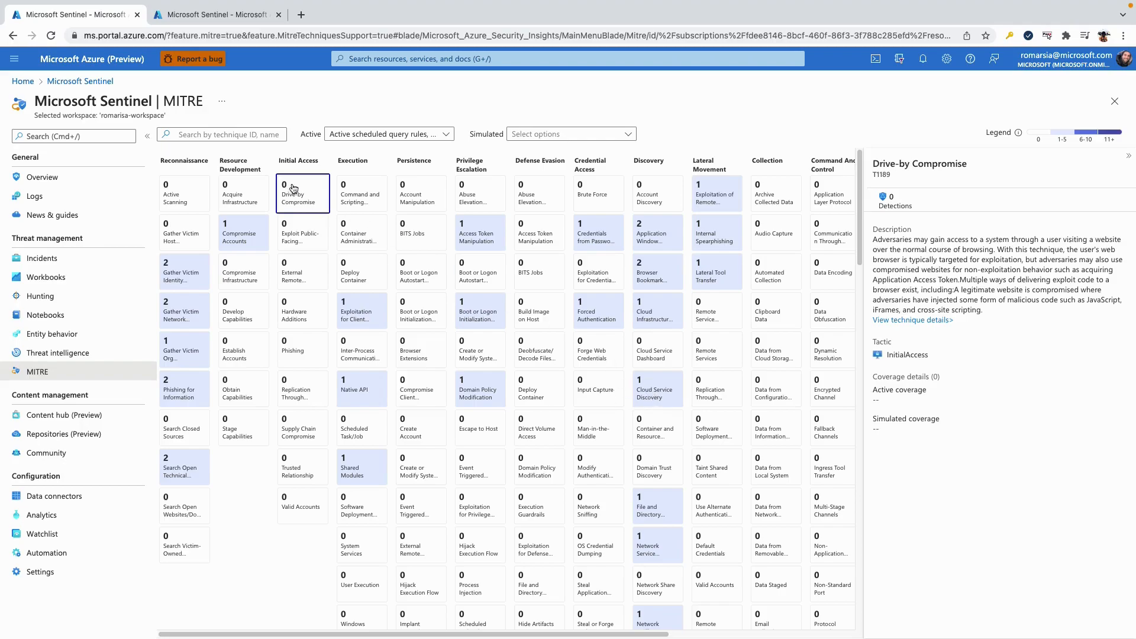
{"action": "mouse_move", "coordinate": [303, 186]}
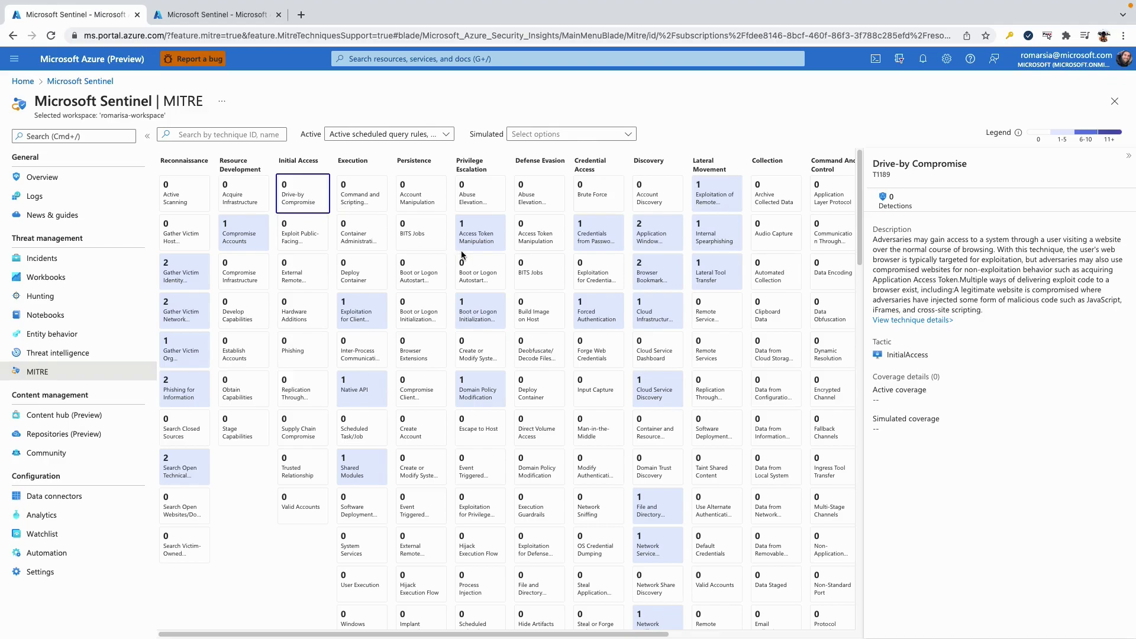
{"action": "mouse_move", "coordinate": [447, 157]}
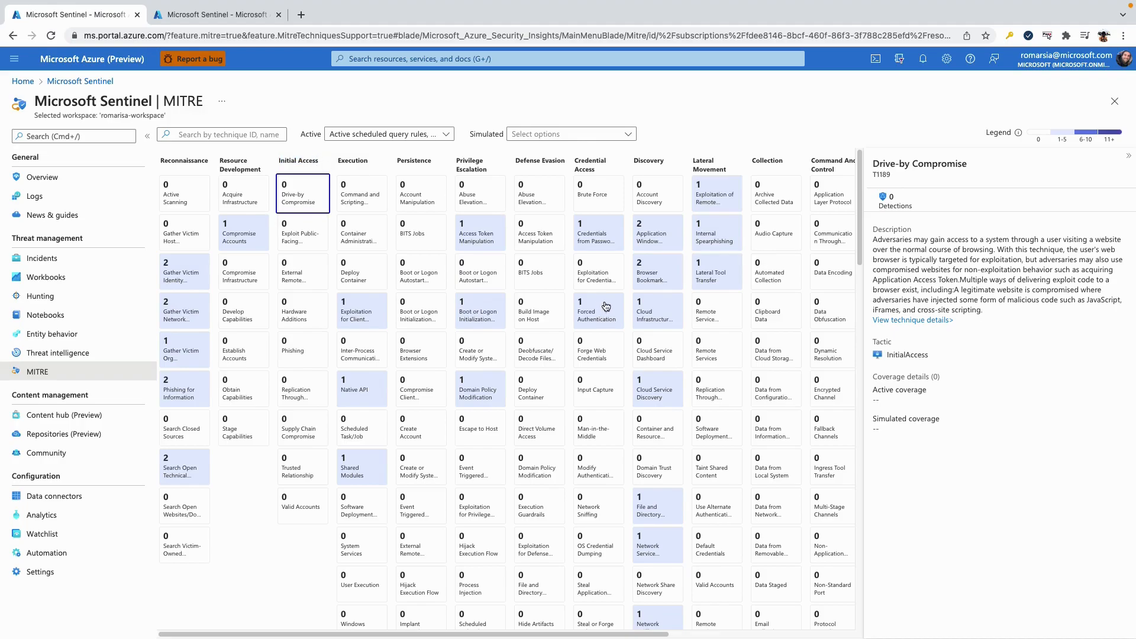
{"action": "mouse_move", "coordinate": [604, 304]}
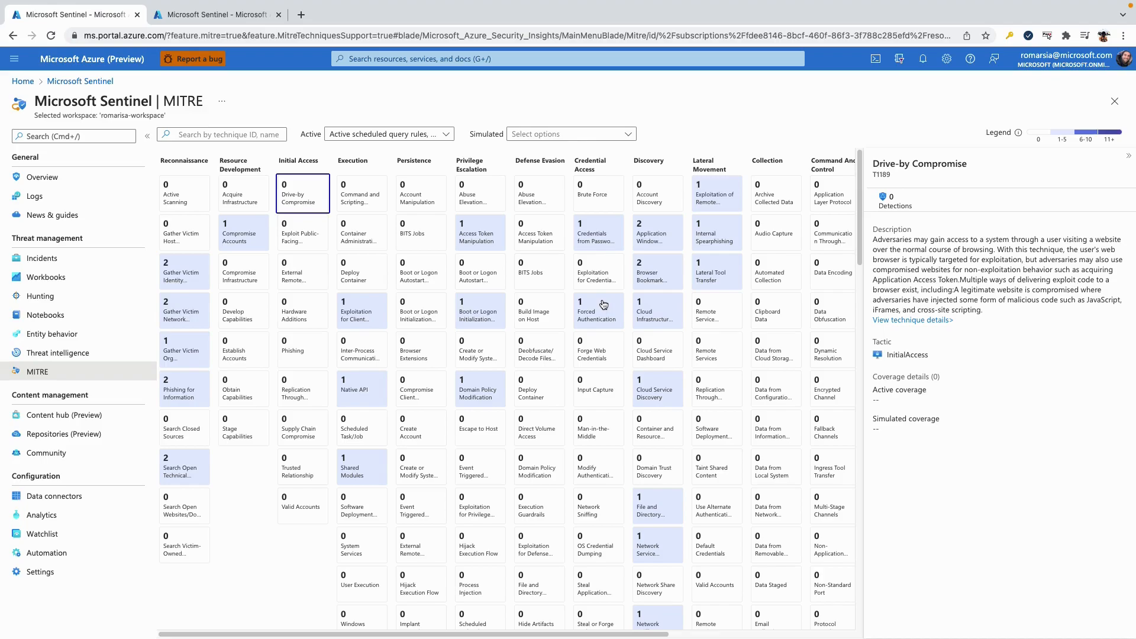
{"action": "mouse_move", "coordinate": [288, 187]}
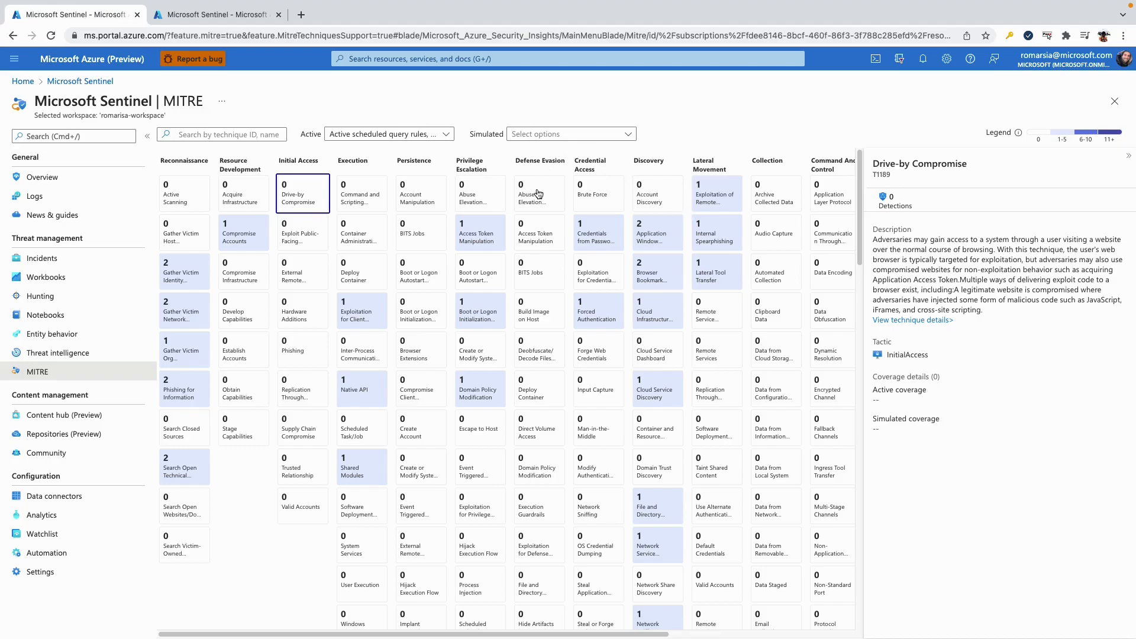
Enable Analytics rule templates as a simulated coverage source in the Simulated dropdown
{"action": "left_click", "coordinate": [571, 133]}
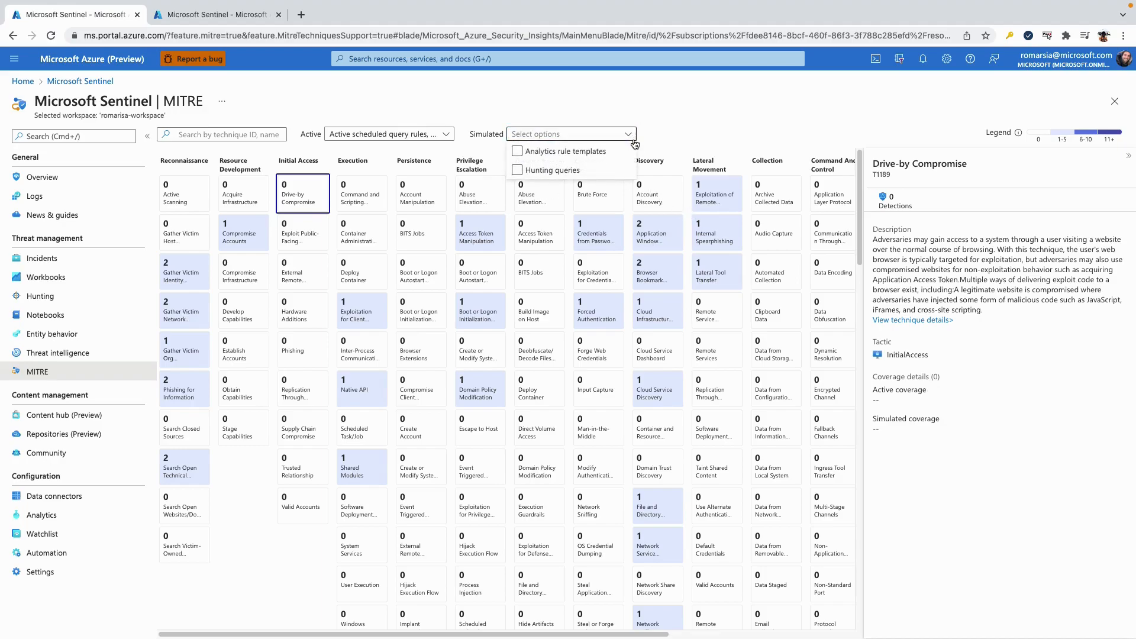
{"action": "left_click", "coordinate": [516, 151]}
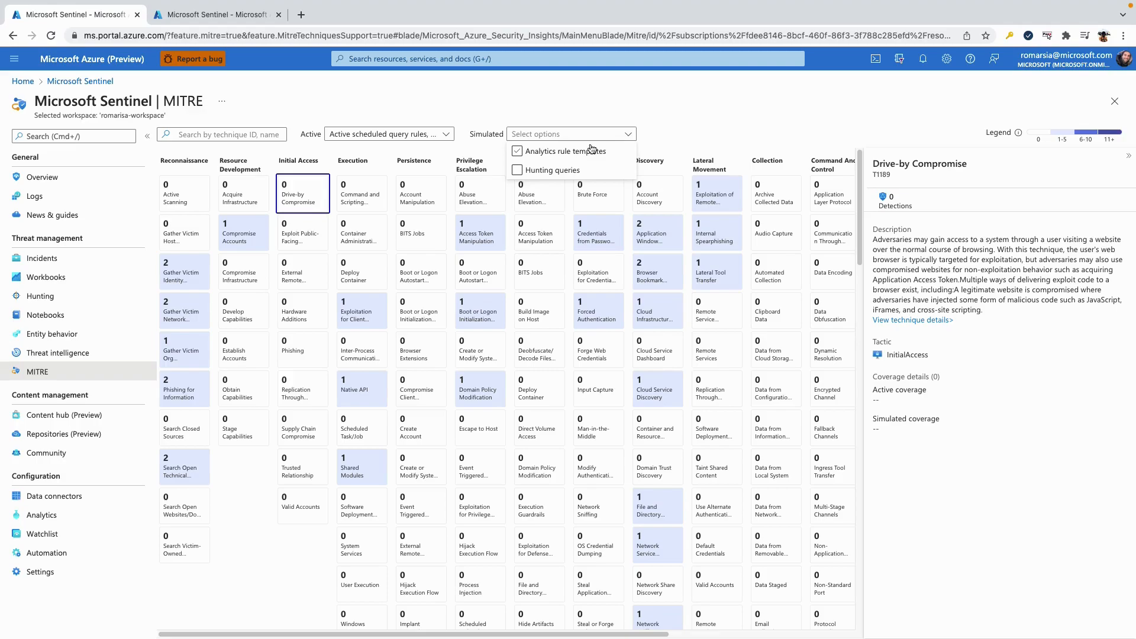
{"action": "mouse_move", "coordinate": [572, 154]}
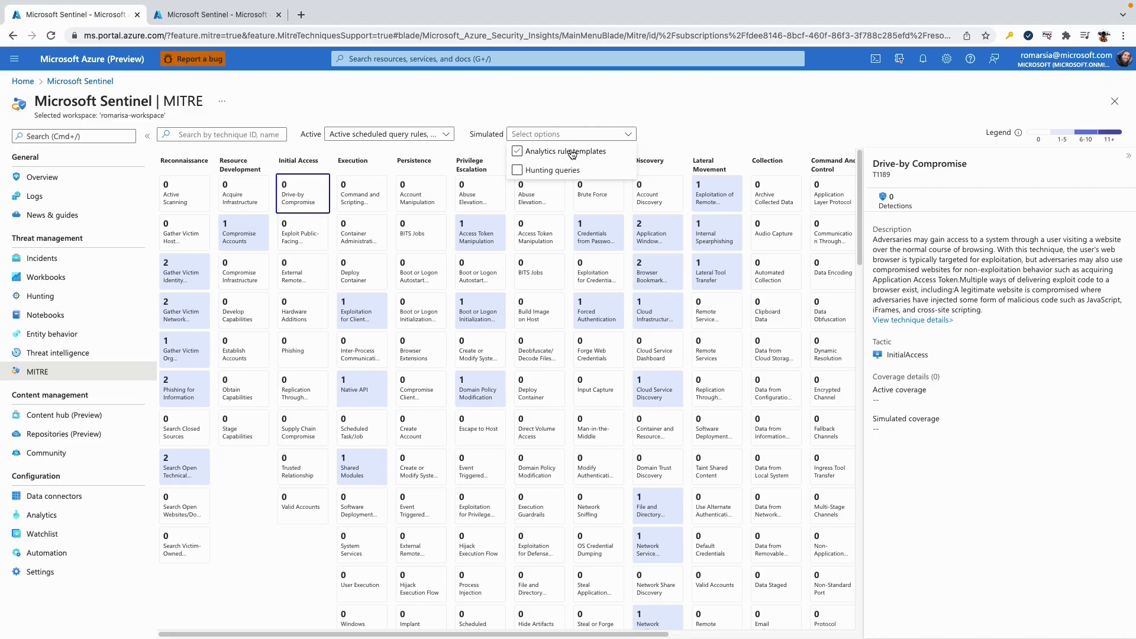
{"action": "left_click", "coordinate": [516, 151]}
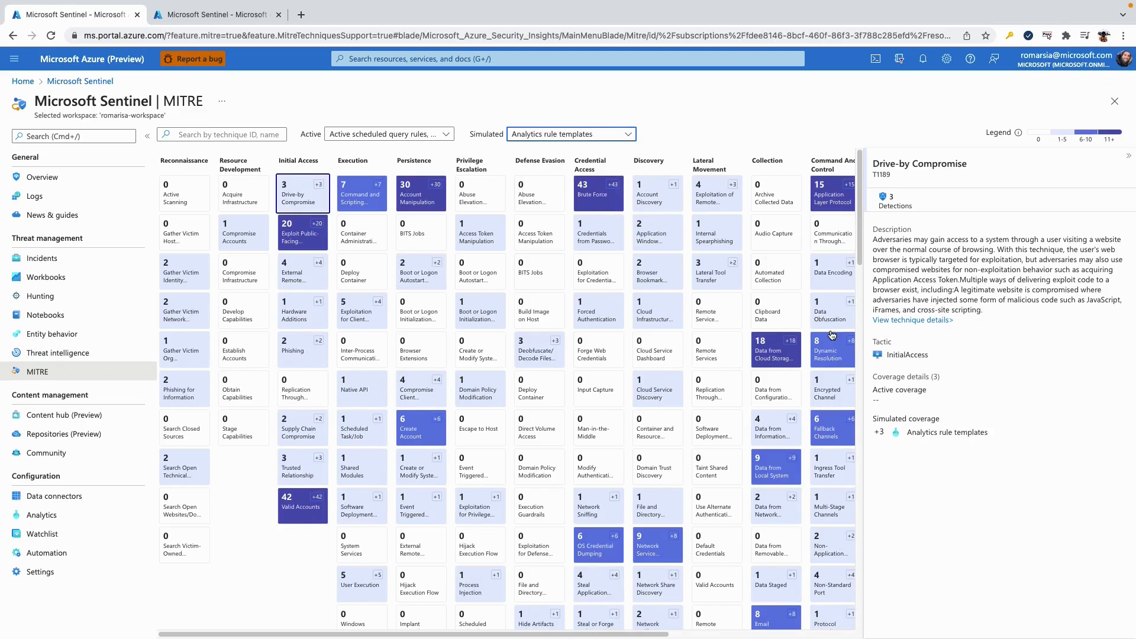
{"action": "mouse_move", "coordinate": [972, 431]}
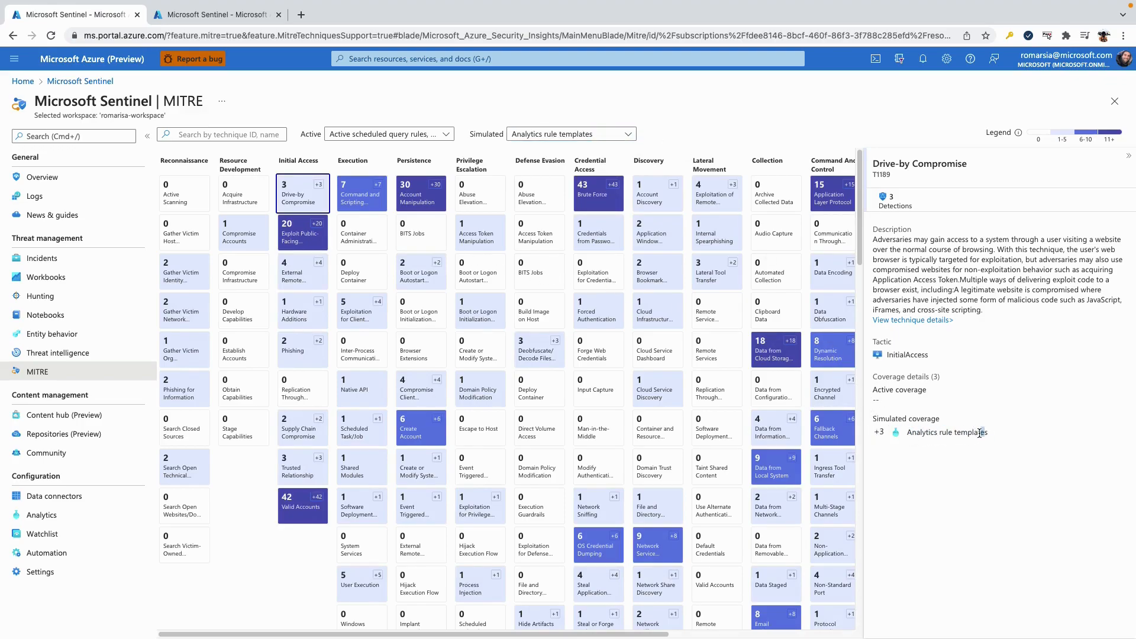
{"action": "mouse_move", "coordinate": [980, 432]}
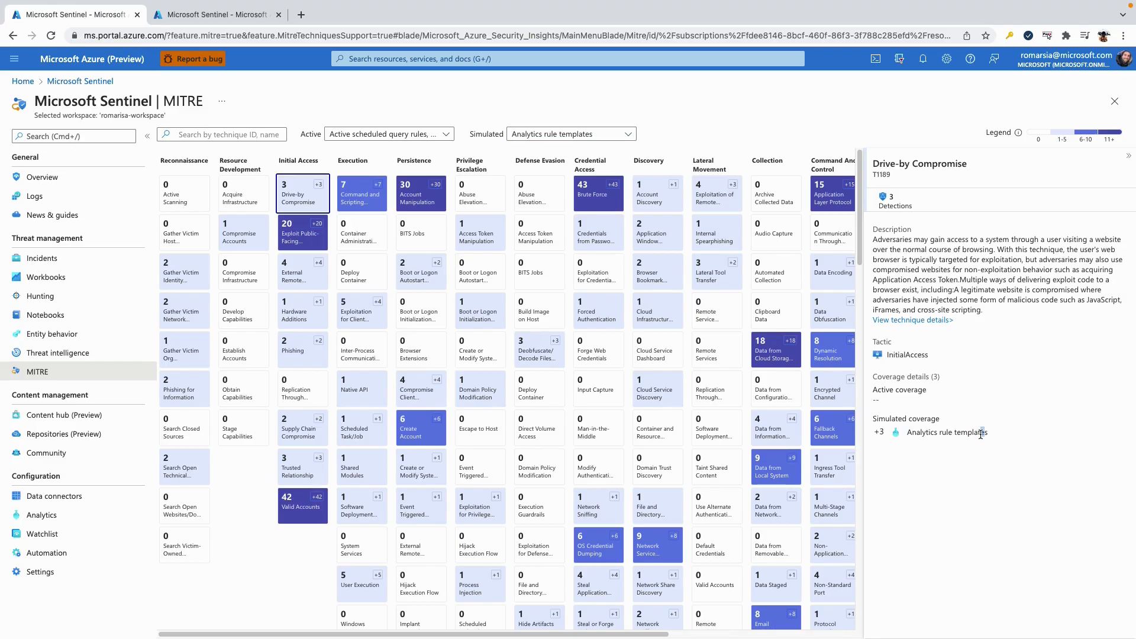
{"action": "mouse_move", "coordinate": [933, 465]}
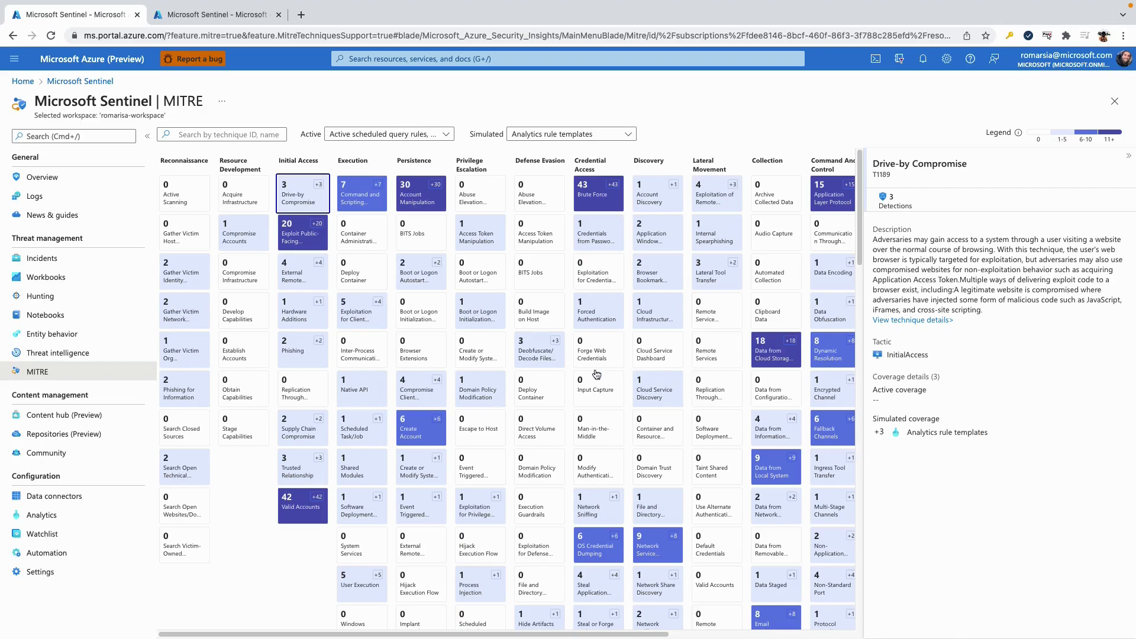
{"action": "mouse_move", "coordinate": [349, 259]}
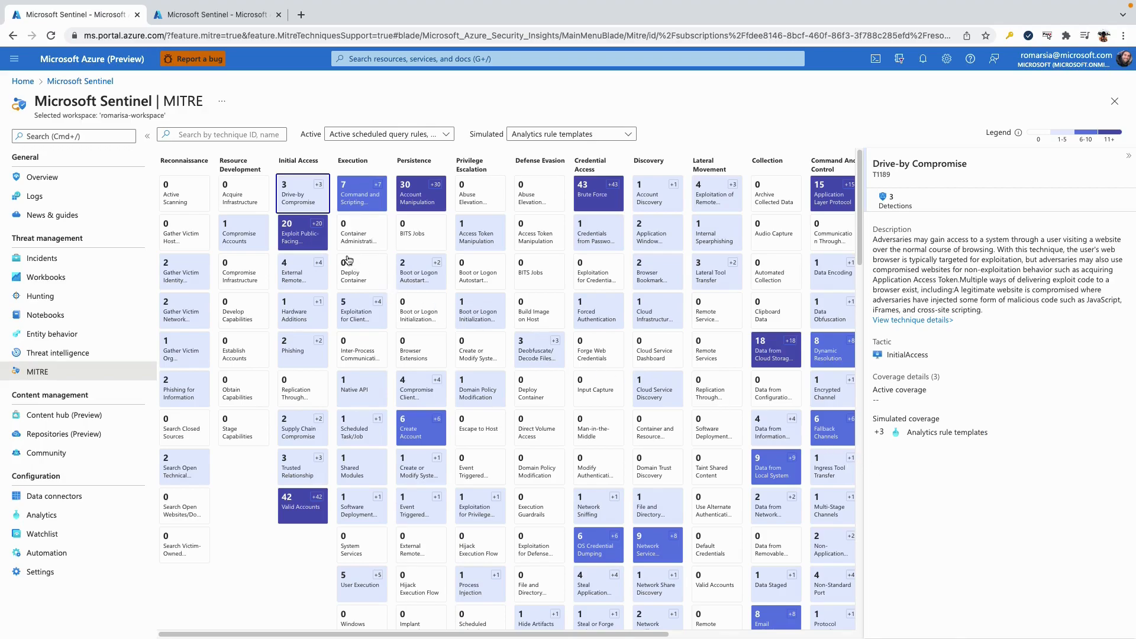
Search the matrix for "dri" by technique name
{"action": "left_click", "coordinate": [221, 134]}
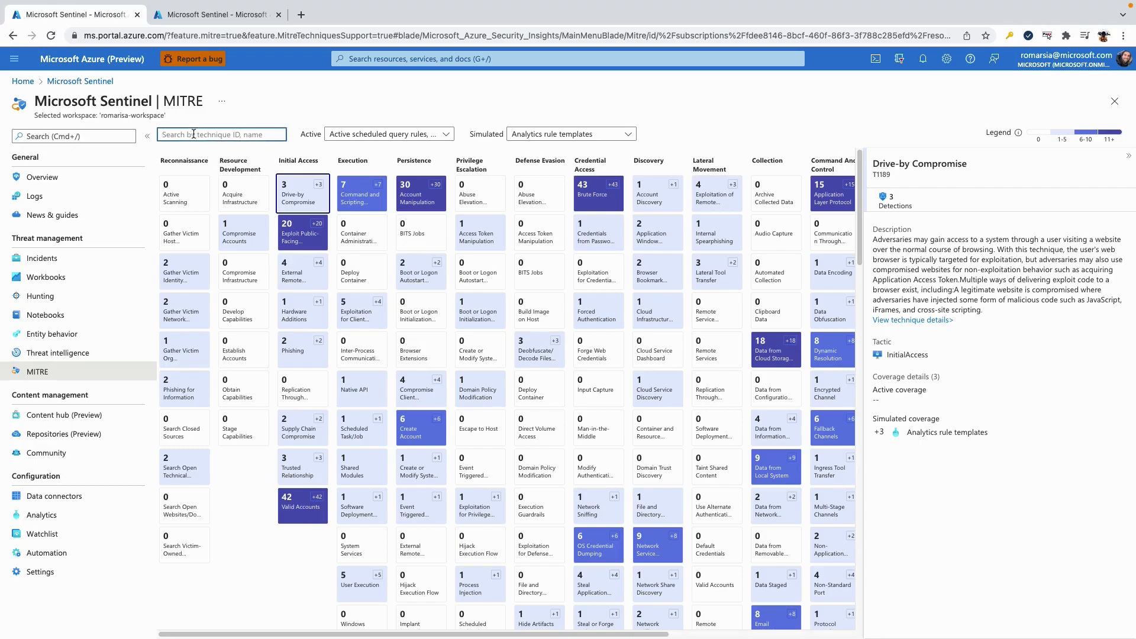
{"action": "type", "text": "dri"}
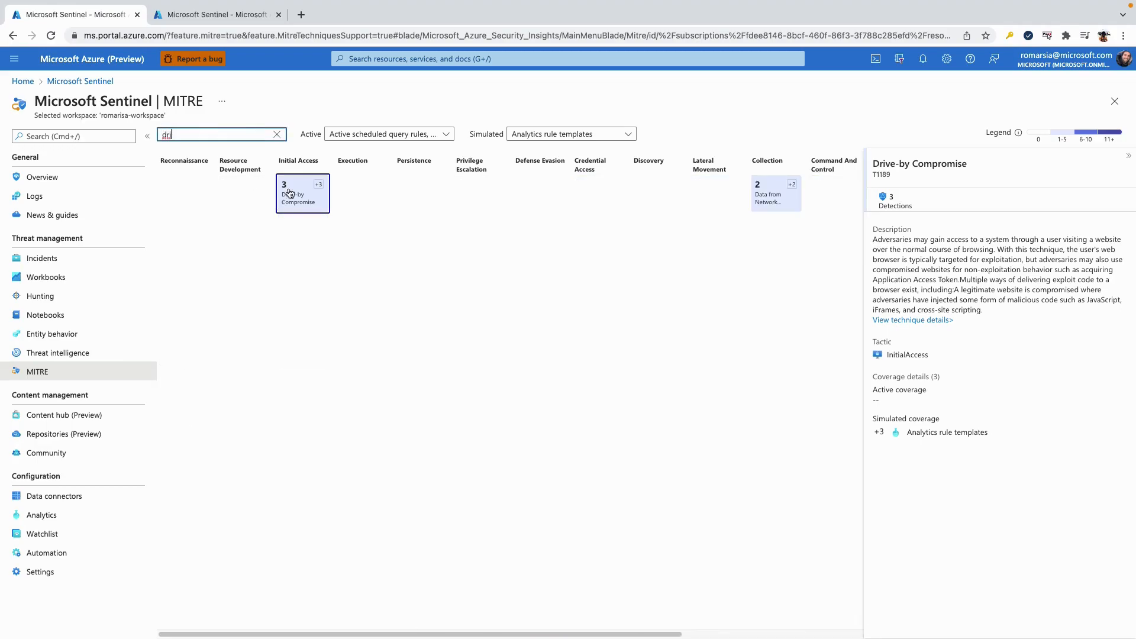